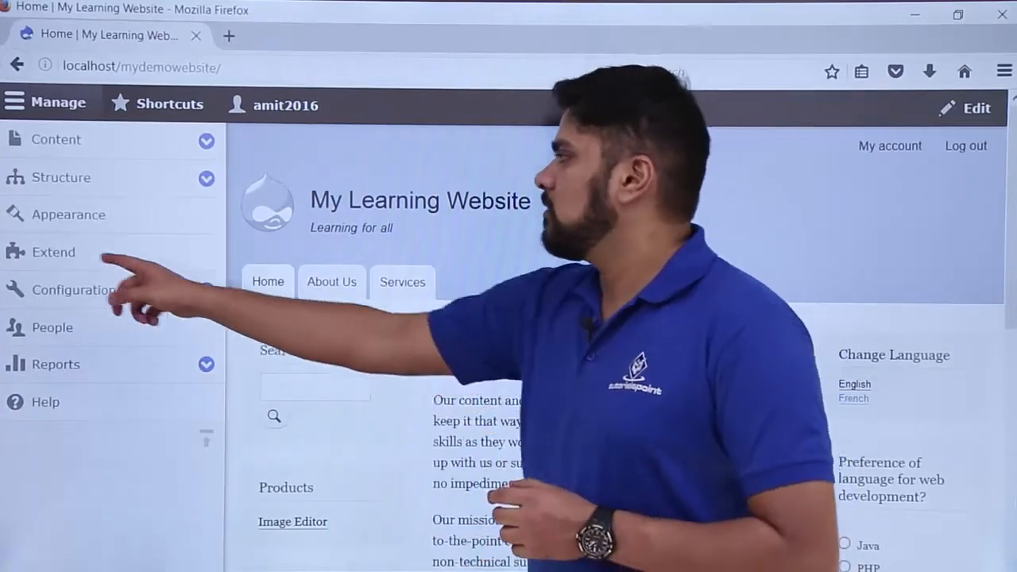
Go to the Extend page listing the site's core modules.
click(54, 252)
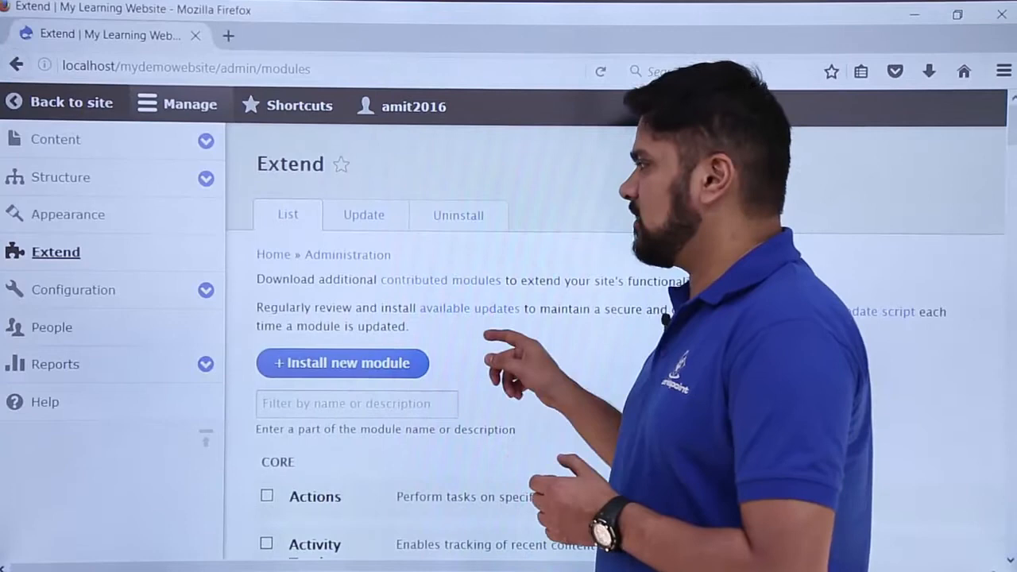
scroll(down, 3)
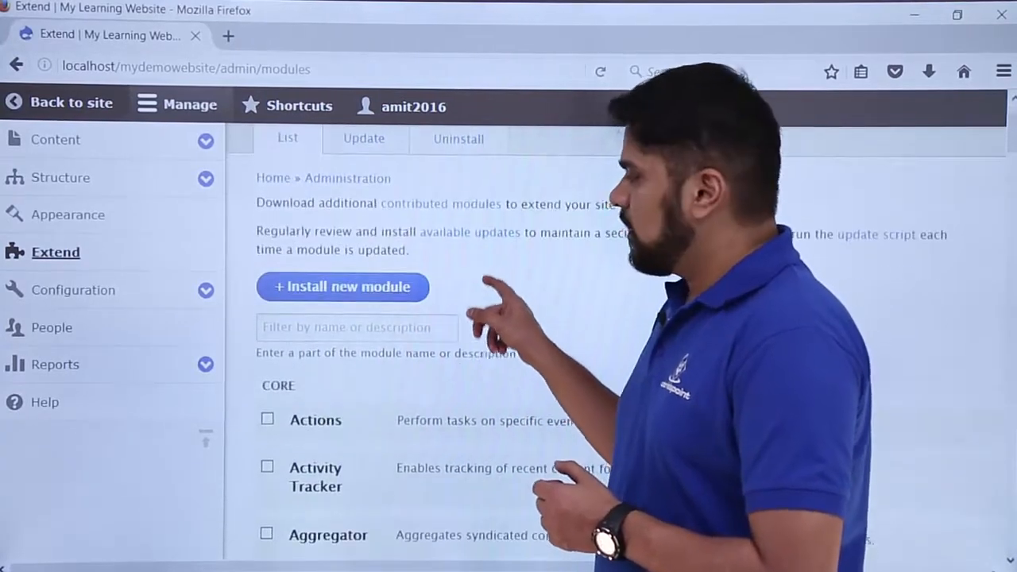
scroll(down, 3)
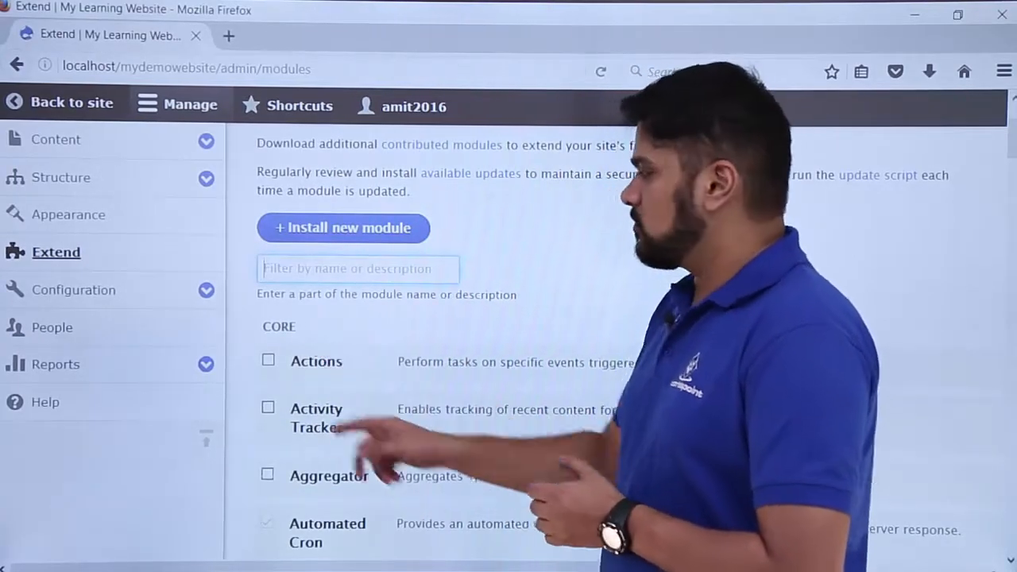
Tick the Actions core module and install it.
click(267, 359)
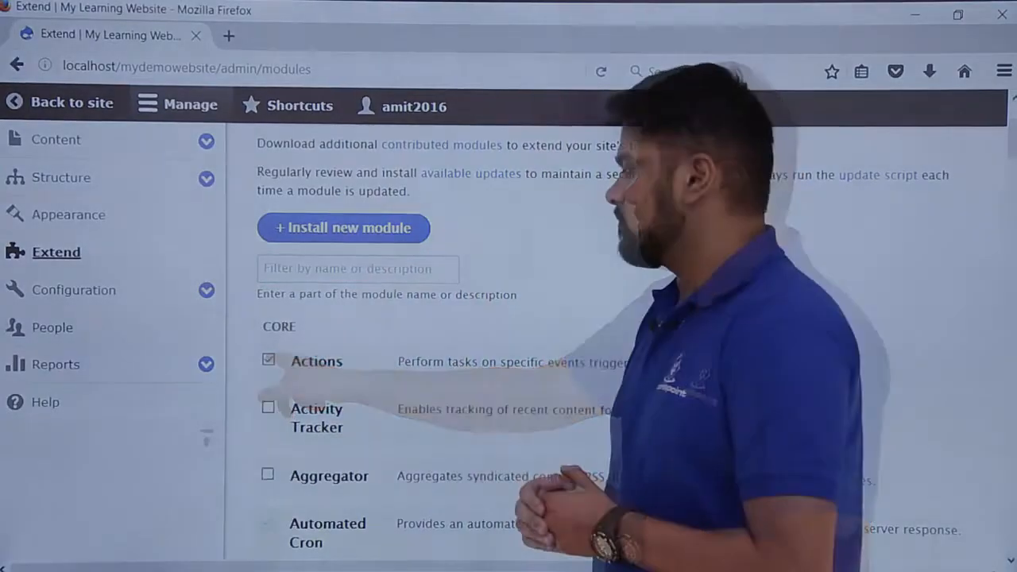
scroll(down, 3)
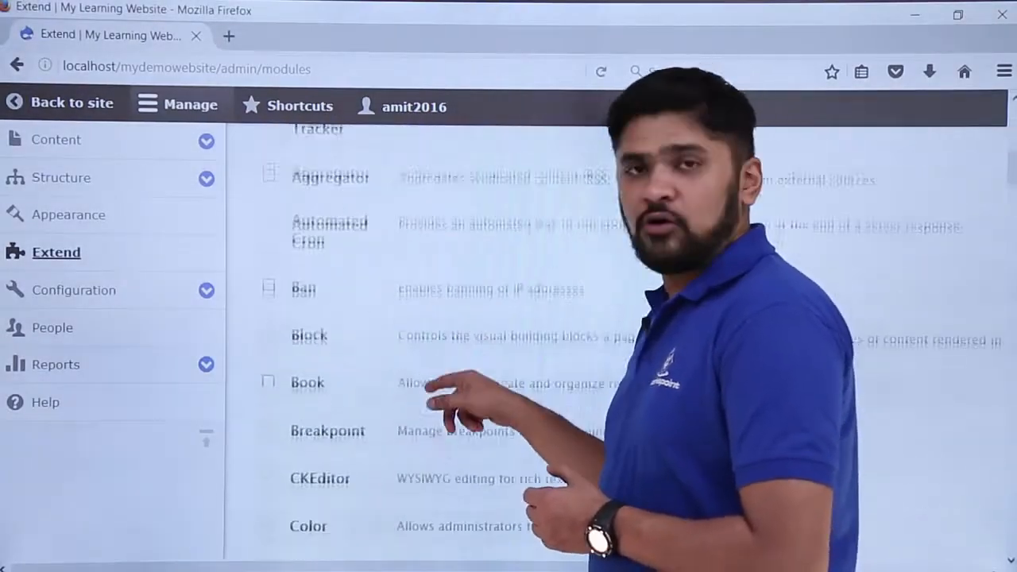
scroll(down, 3)
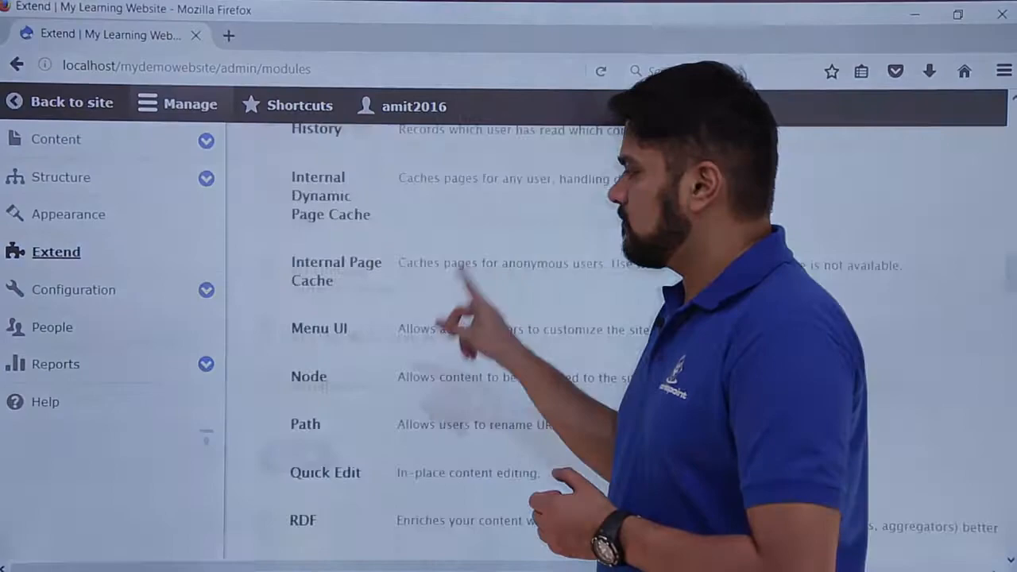
scroll(down, 3)
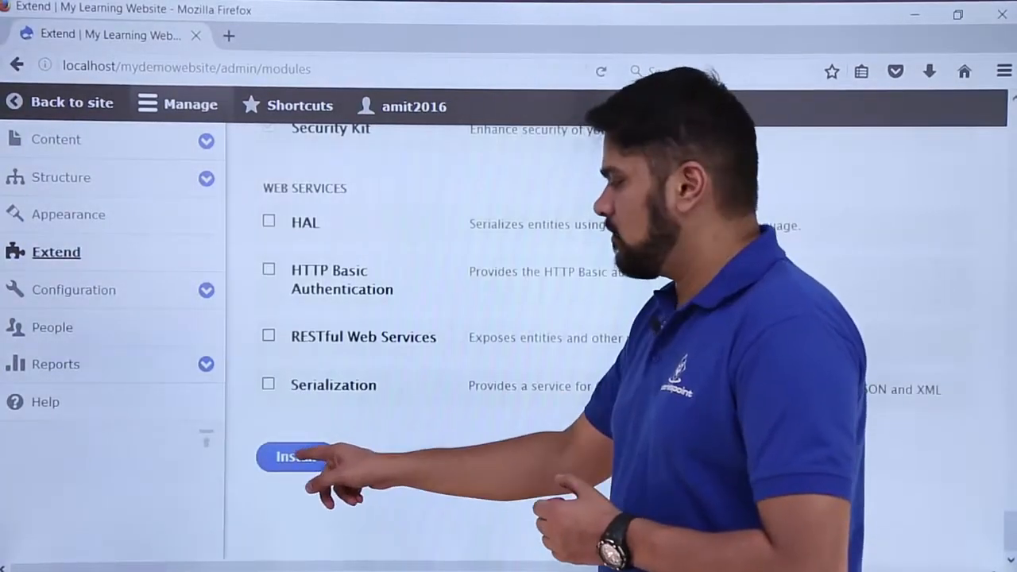
click(292, 457)
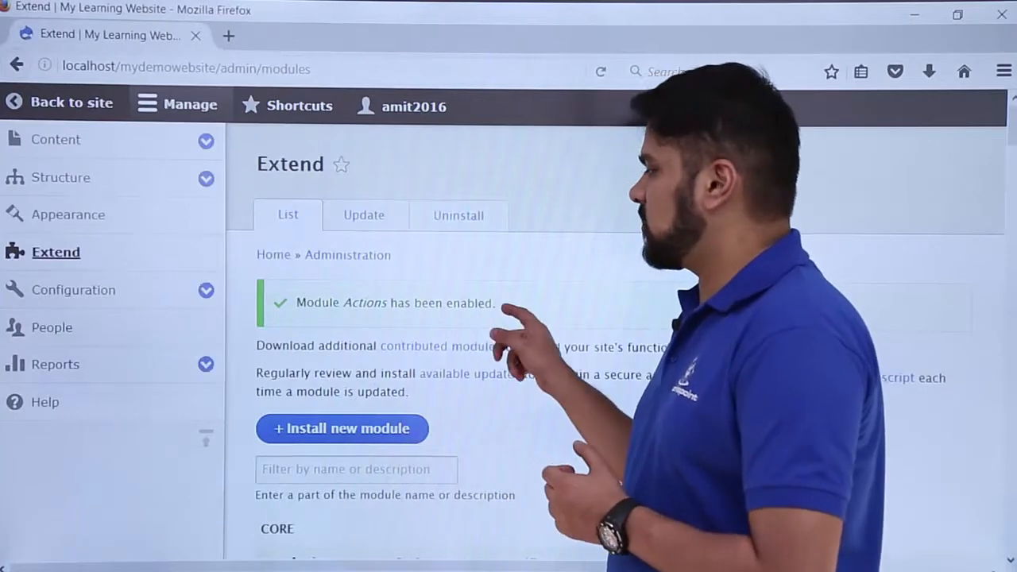
scroll(down, 3)
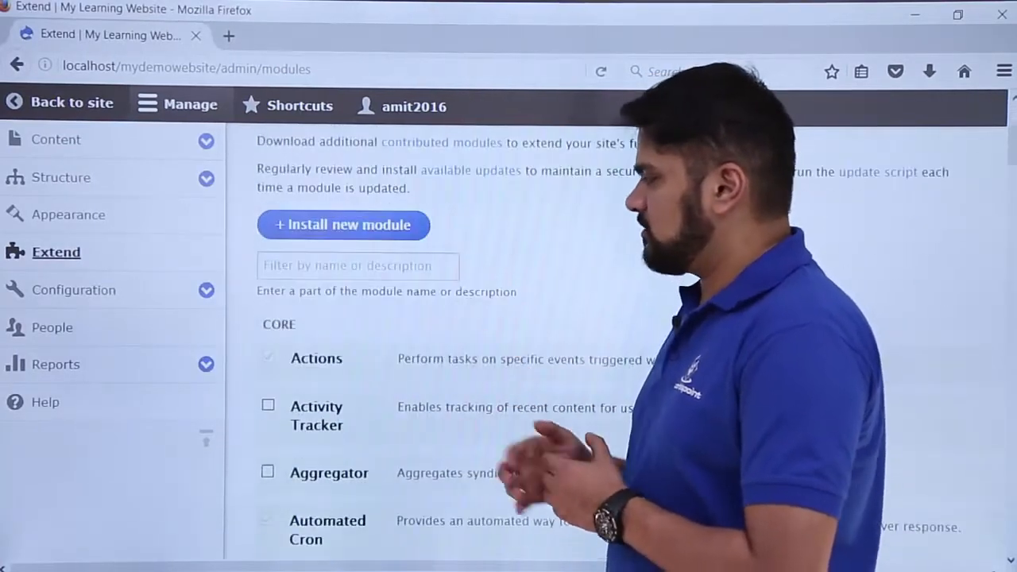
Expand the Actions module's details and head to its Configure link.
click(315, 360)
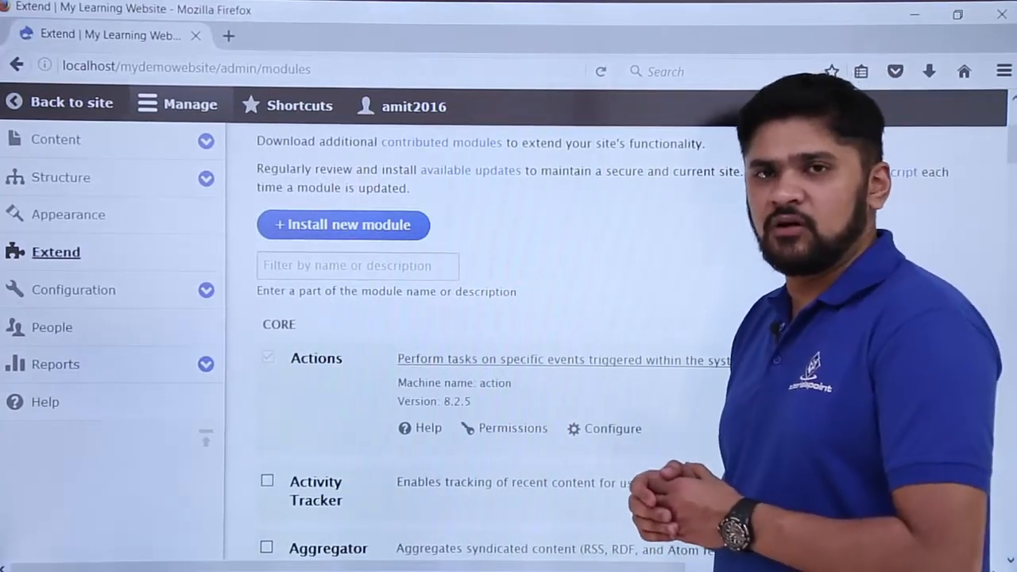
click(612, 429)
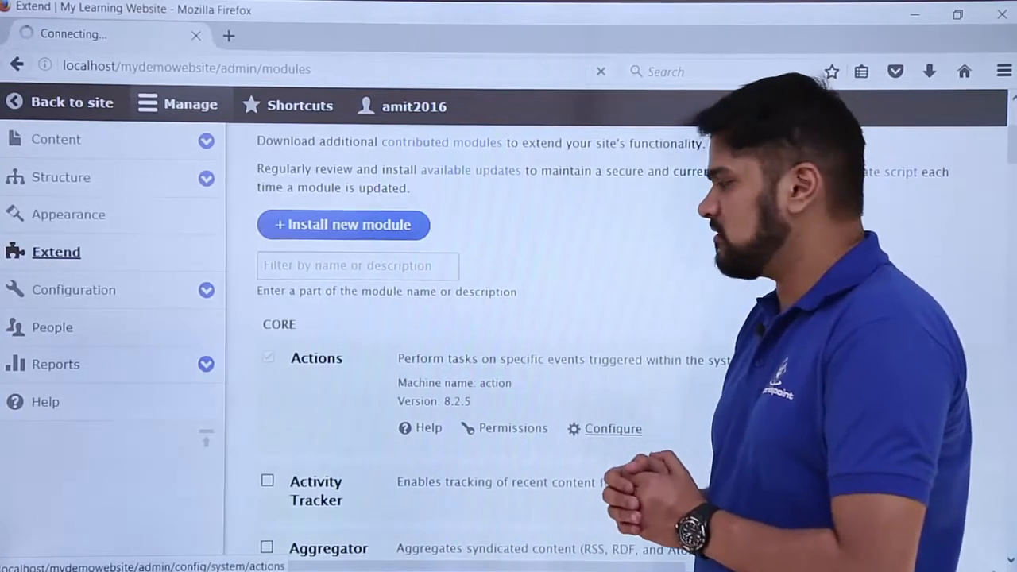
Load admin/config/system/actions and reach the Create an advanced action section.
click(612, 430)
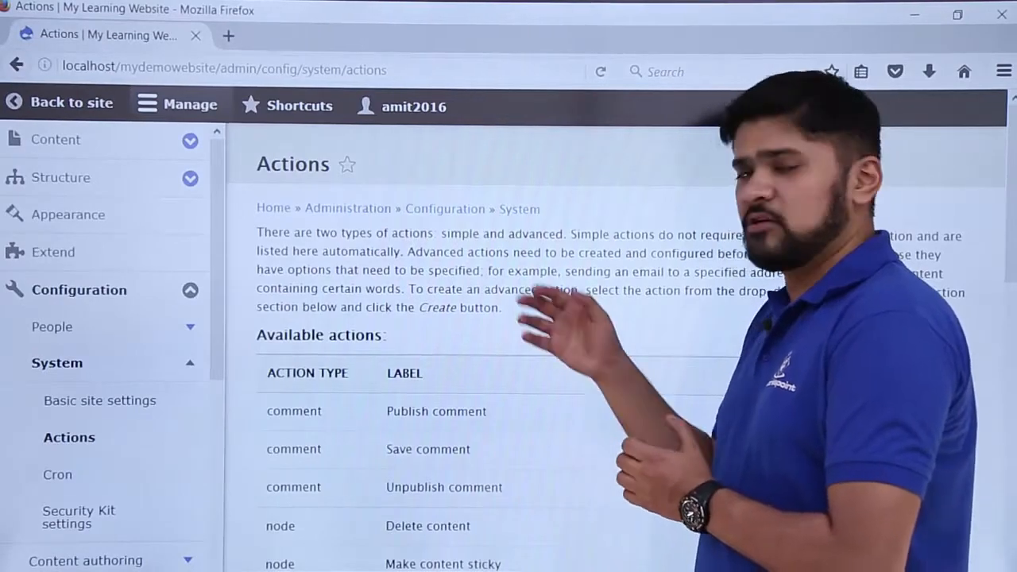
scroll(down, 3)
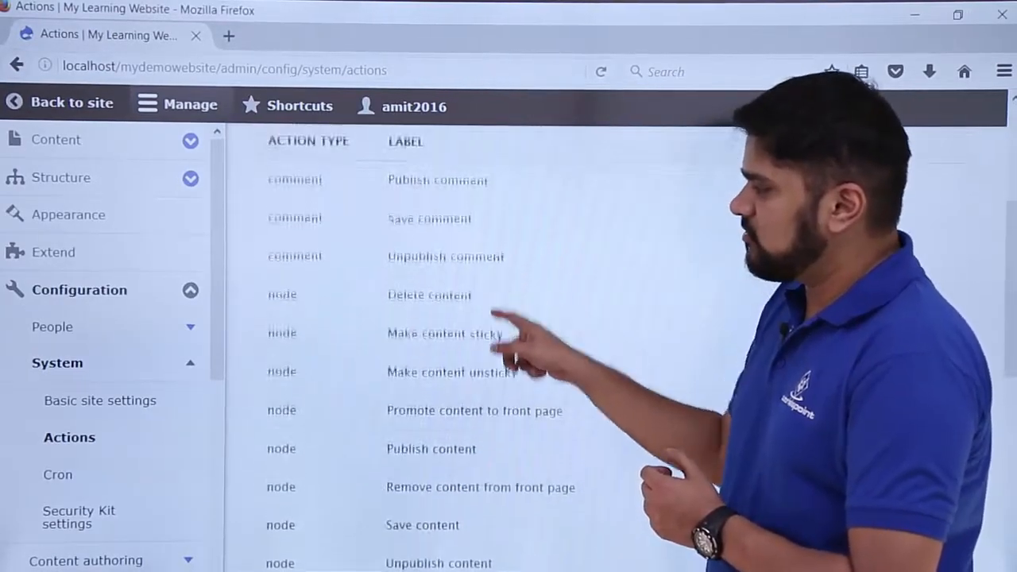
scroll(up, 3)
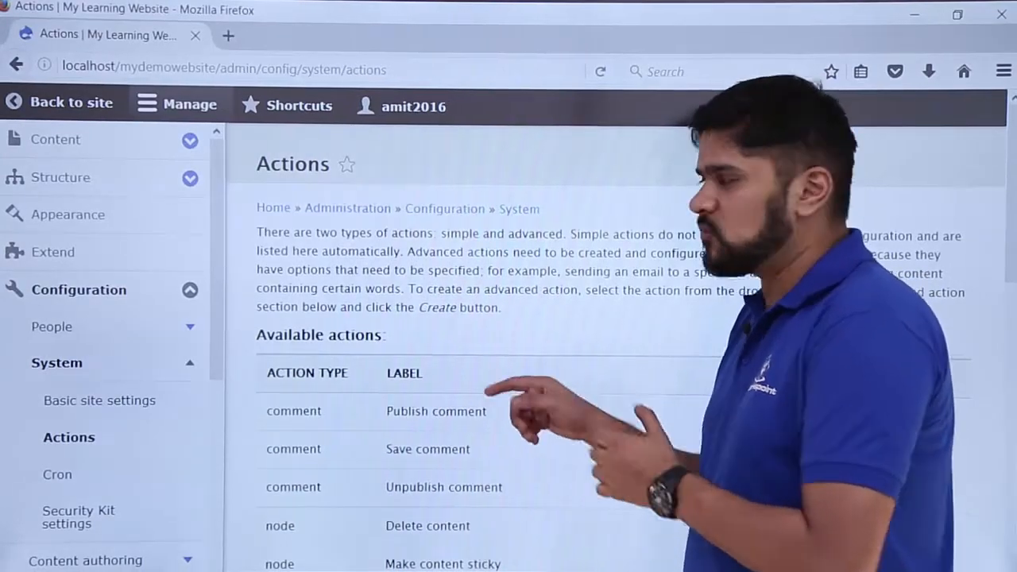
scroll(down, 3)
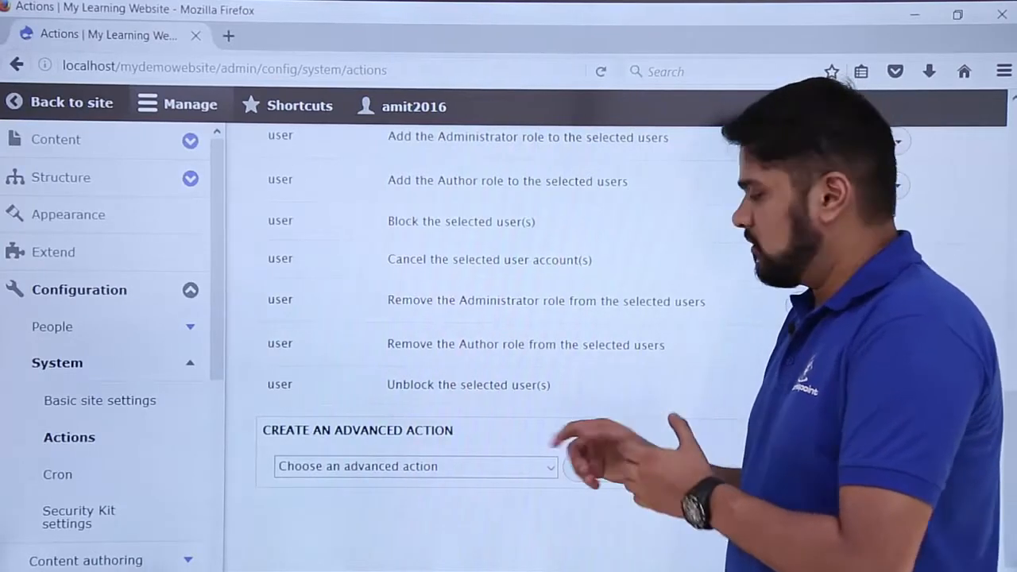
Create a new 'Unpublish comment containing keyword(s)' advanced action.
click(414, 467)
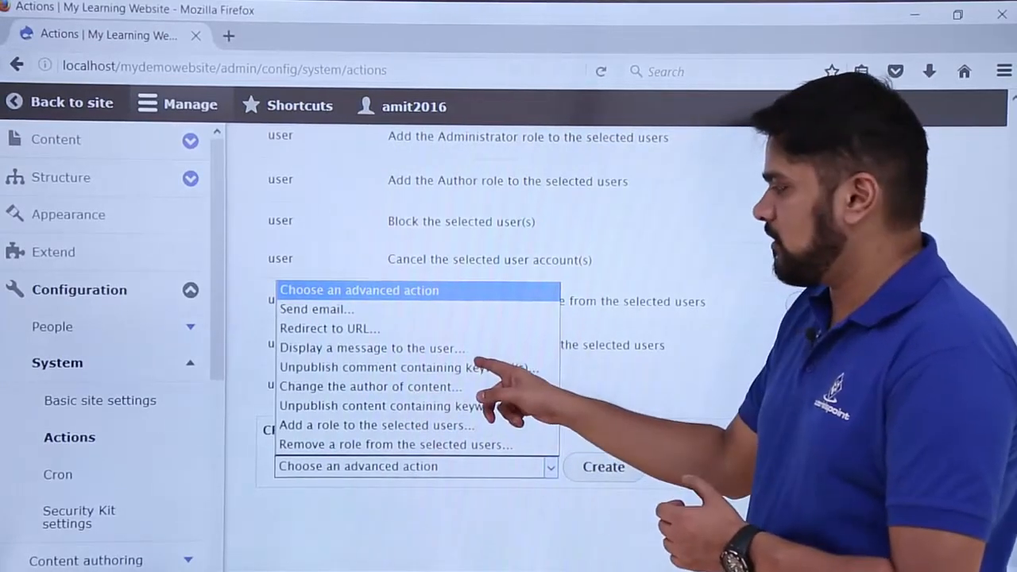
click(381, 367)
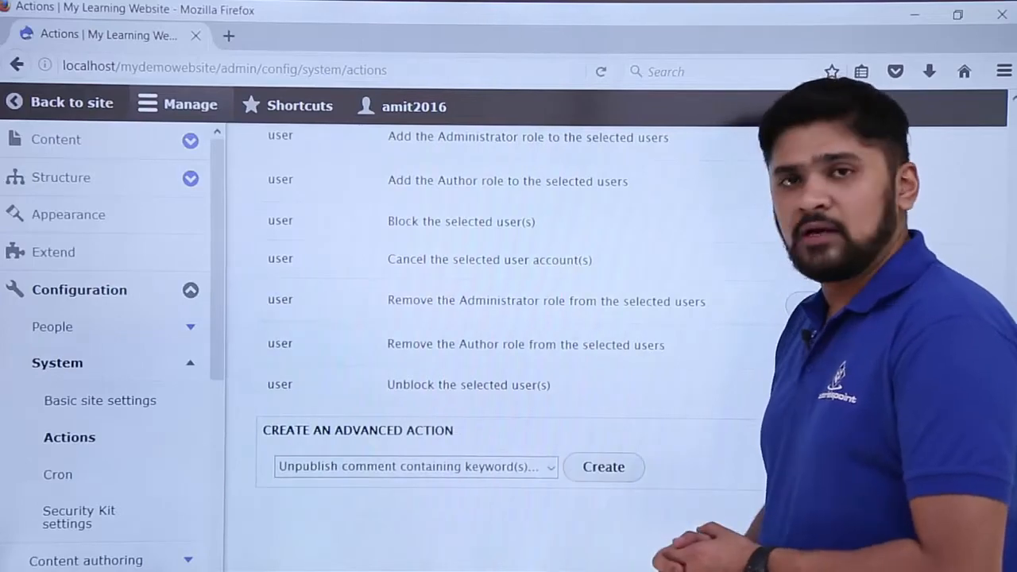
click(604, 468)
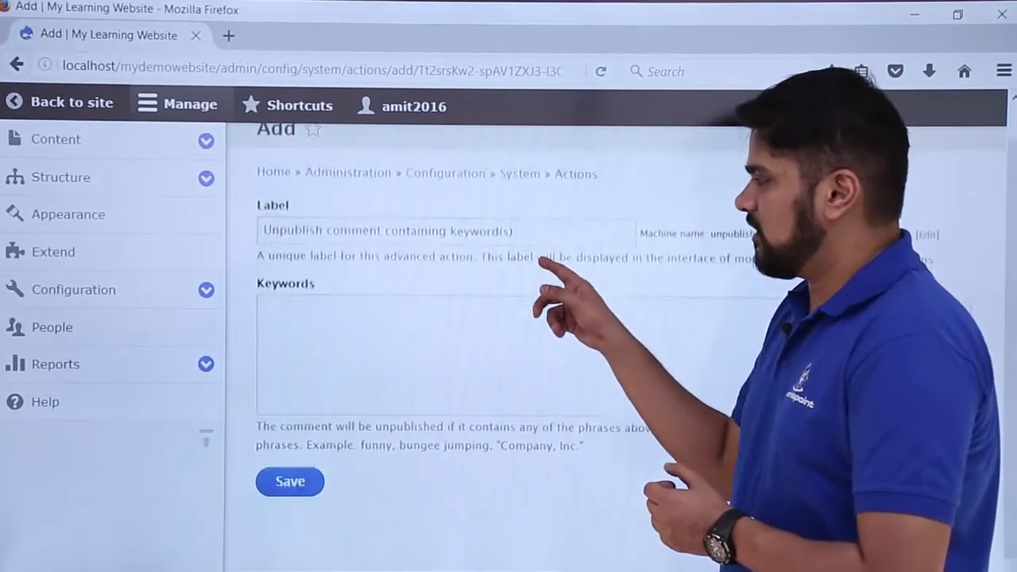
Enter keywords spam,politics,hate and save the action.
scroll(up, 3)
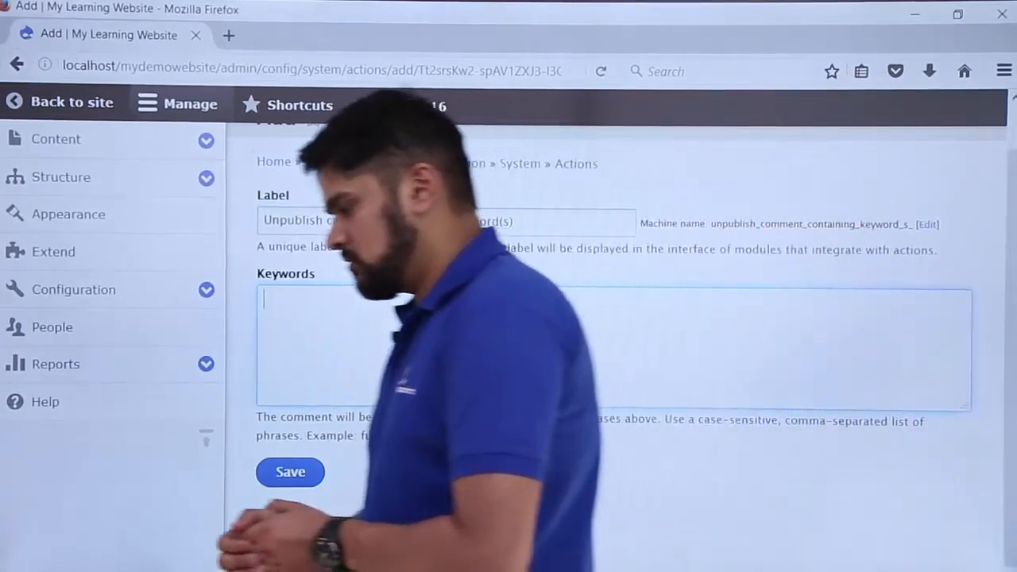
text(spam,politics,hate)
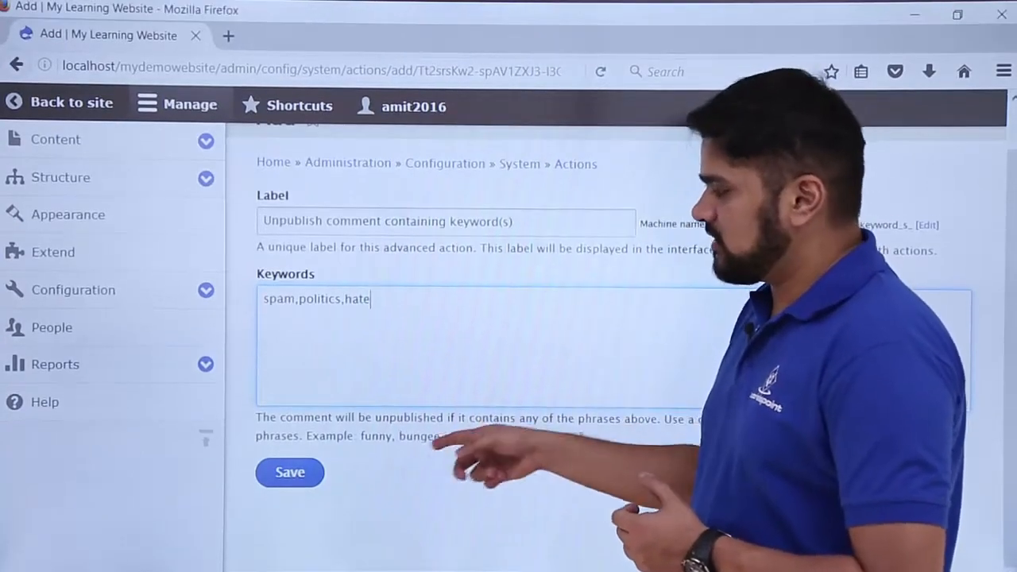
click(289, 472)
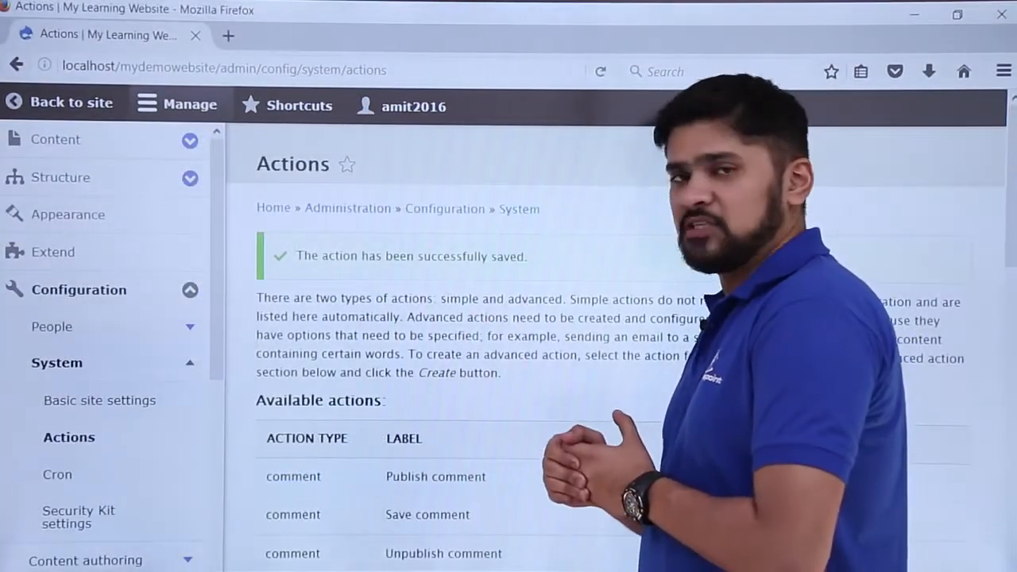
Expand the operations dropdown for the new keyword action in Available actions.
scroll(down, 3)
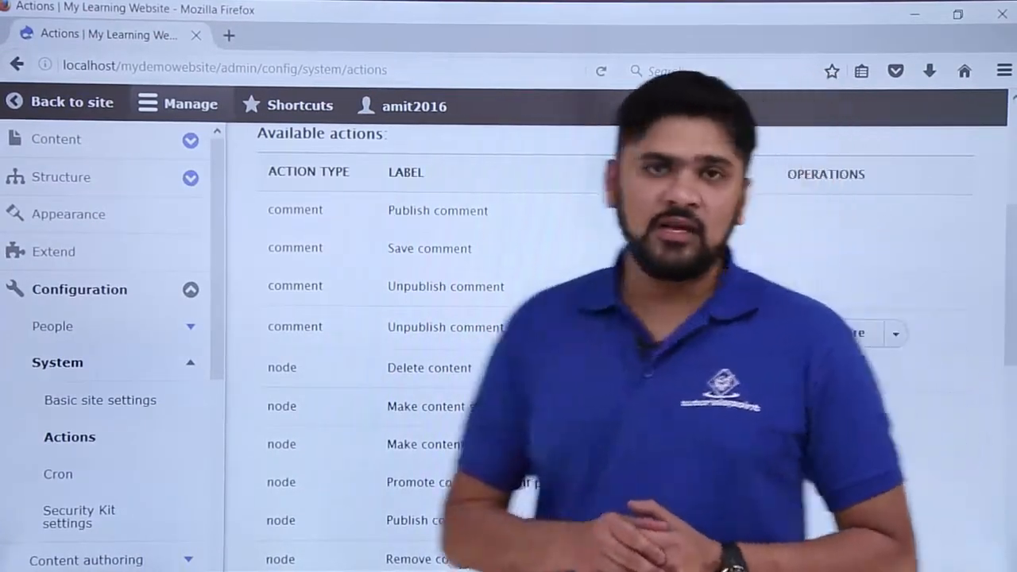
click(896, 334)
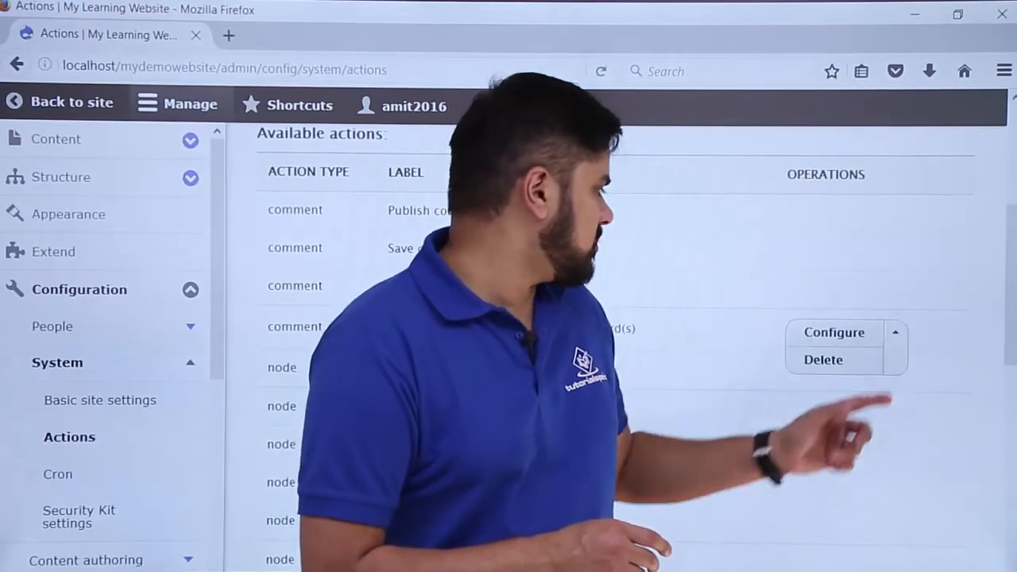